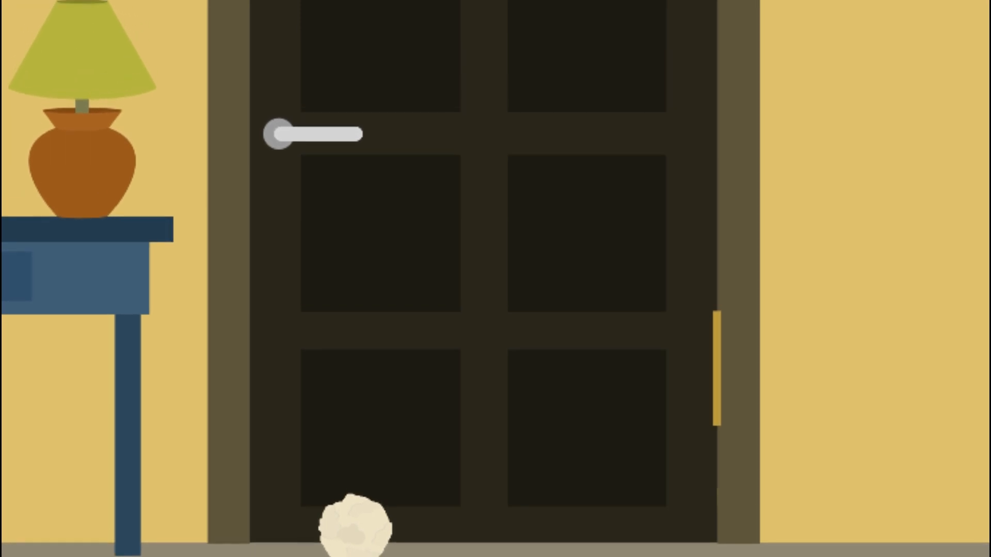
left_click(313, 132)
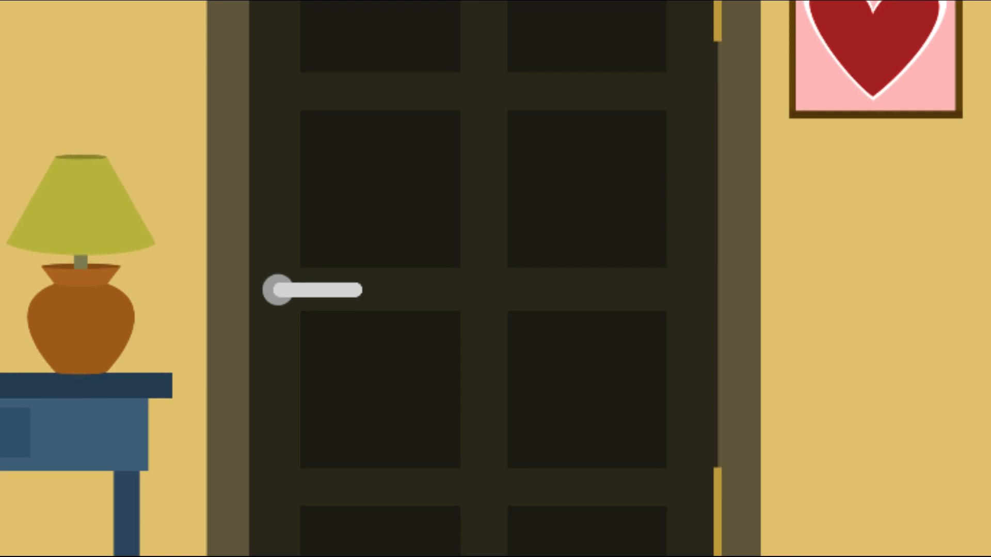
left_click(310, 289)
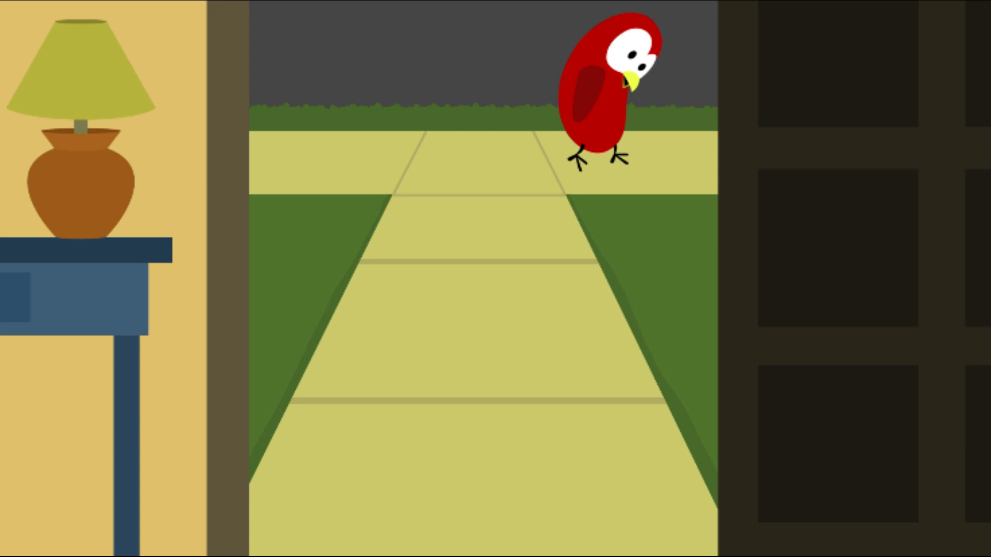